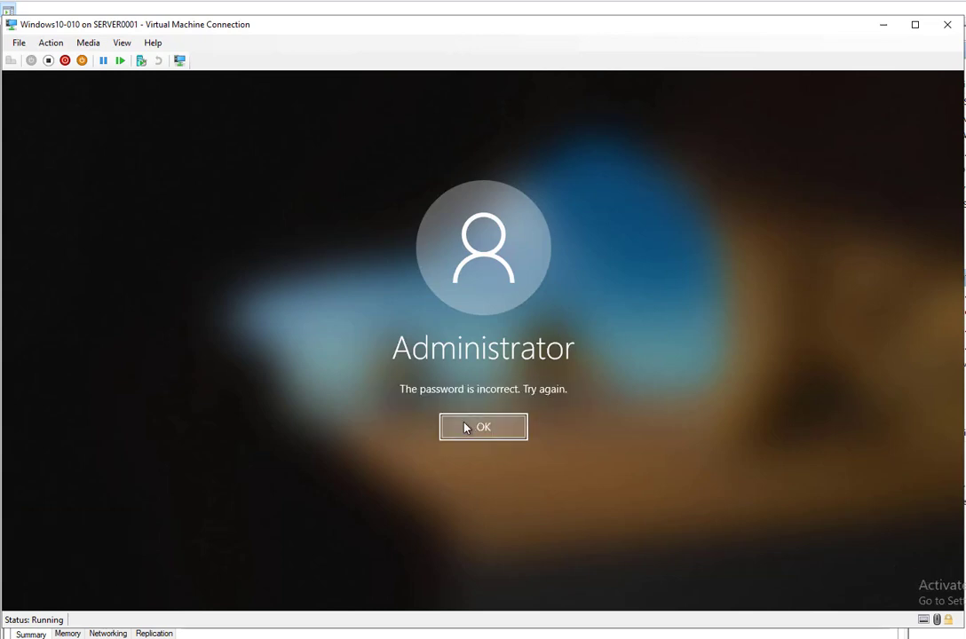
# Dismiss 'The password is incorrect' message to get the empty Administrator password box back.
pyautogui.click(483, 427)
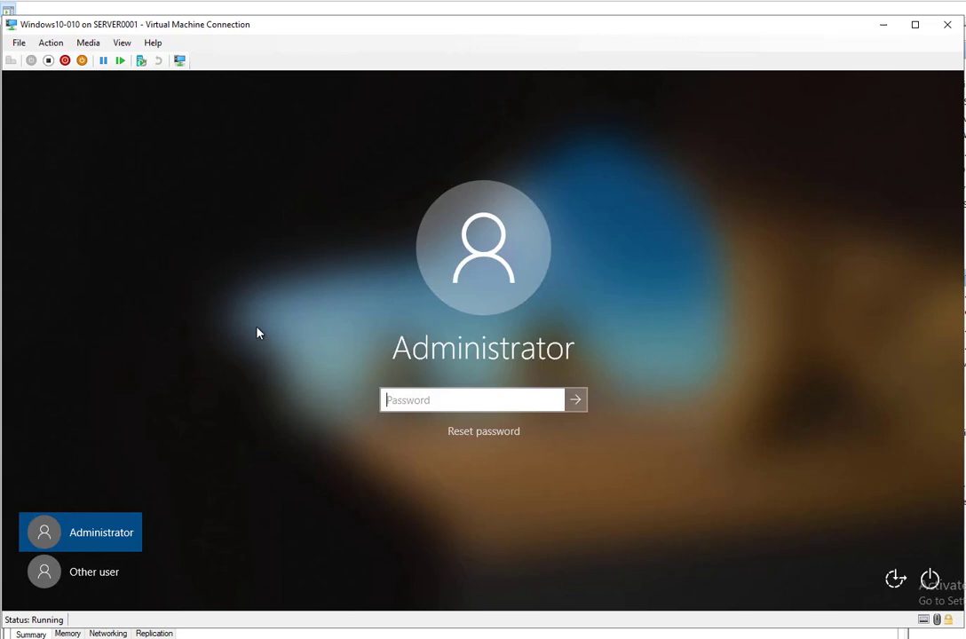
pyautogui.moveTo(240, 347)
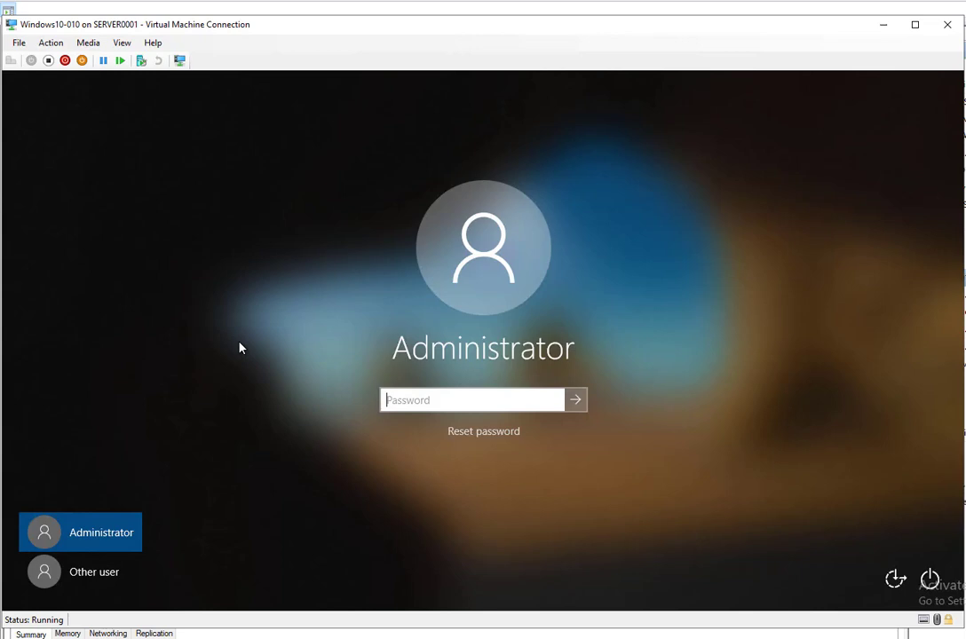
pyautogui.moveTo(247, 358)
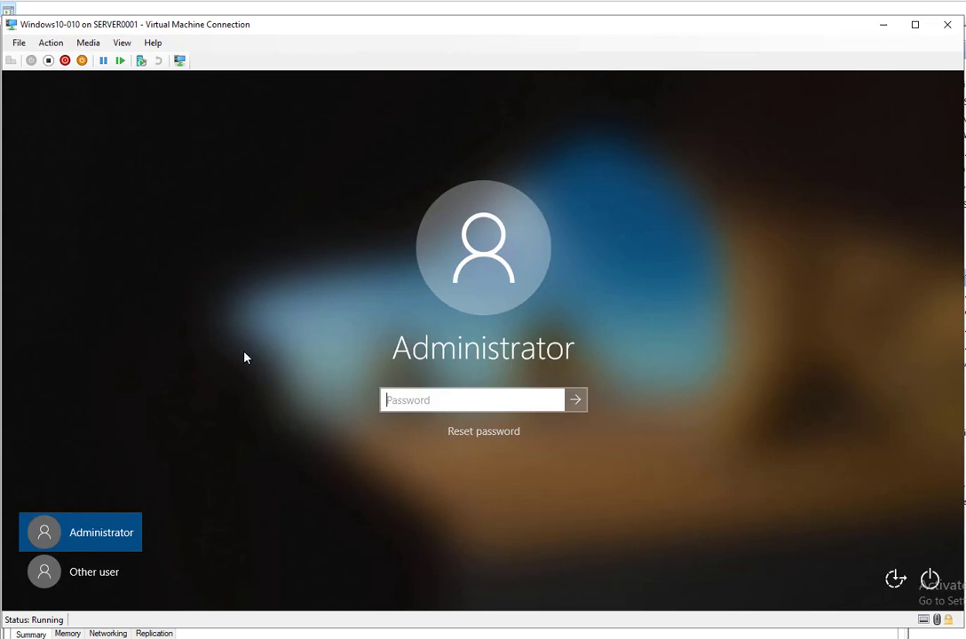
pyautogui.moveTo(926, 566)
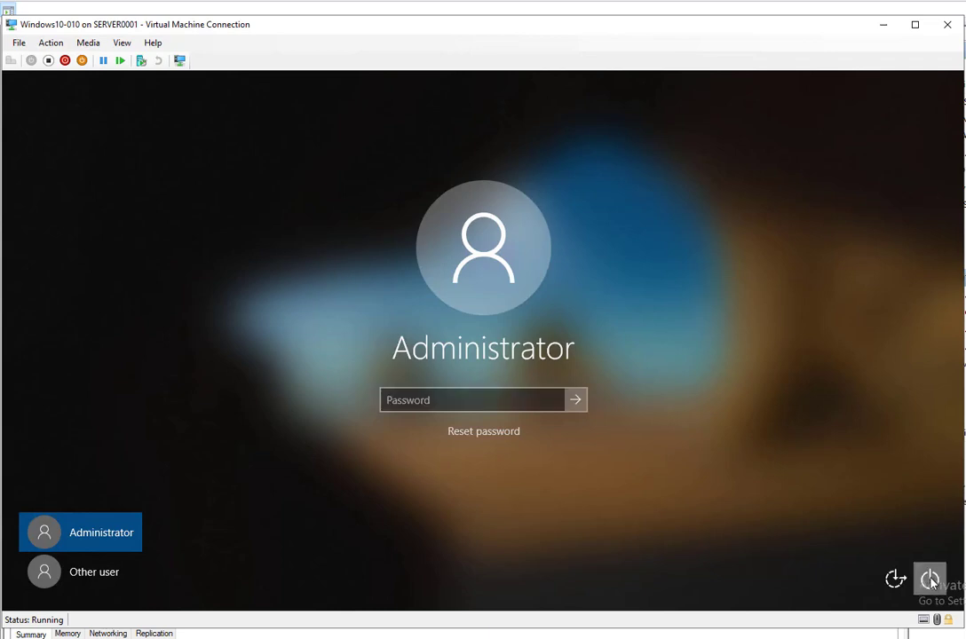
pyautogui.click(930, 579)
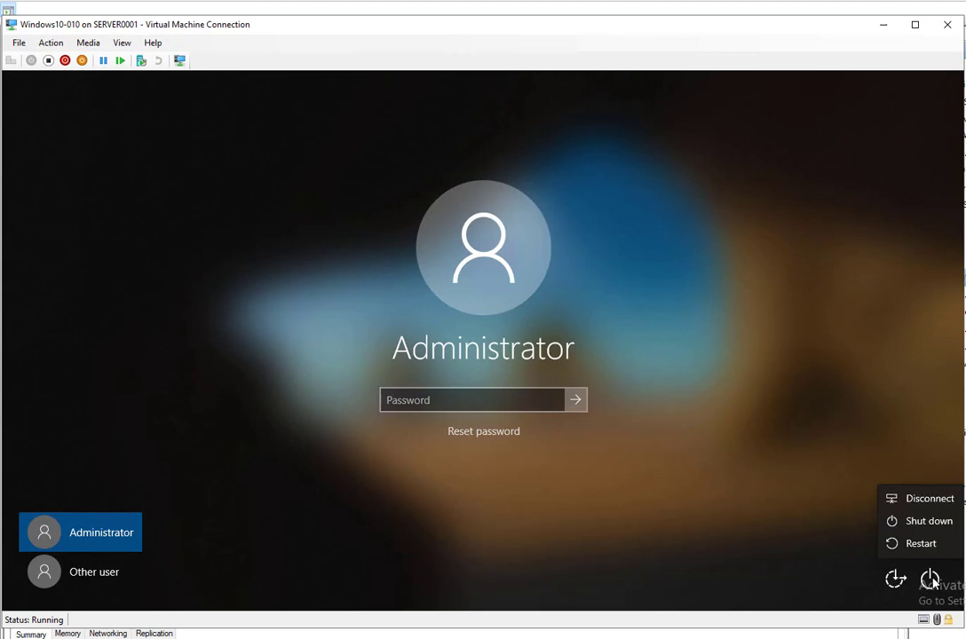
pyautogui.moveTo(920, 543)
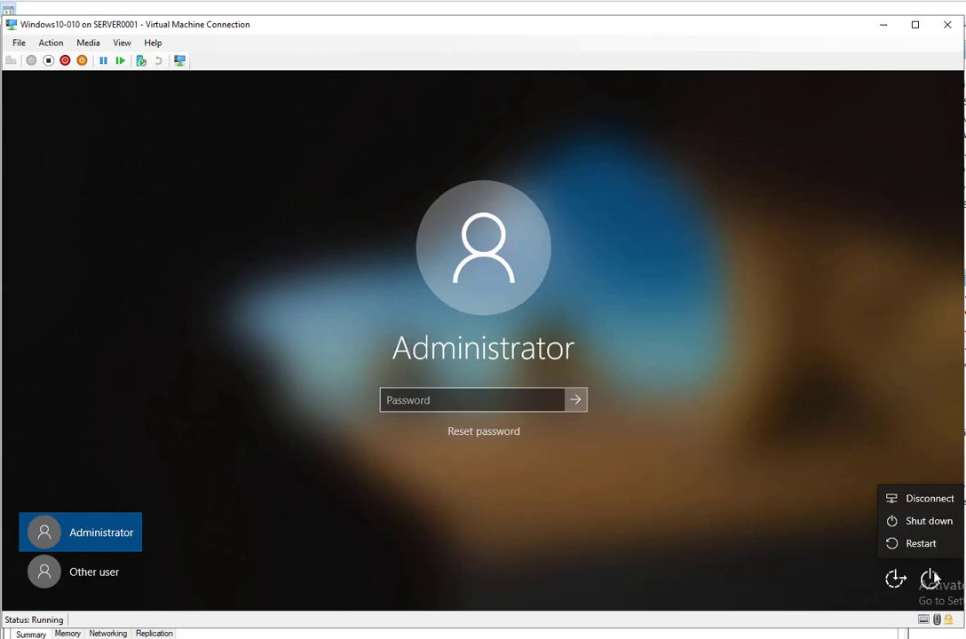
pyautogui.moveTo(924, 543)
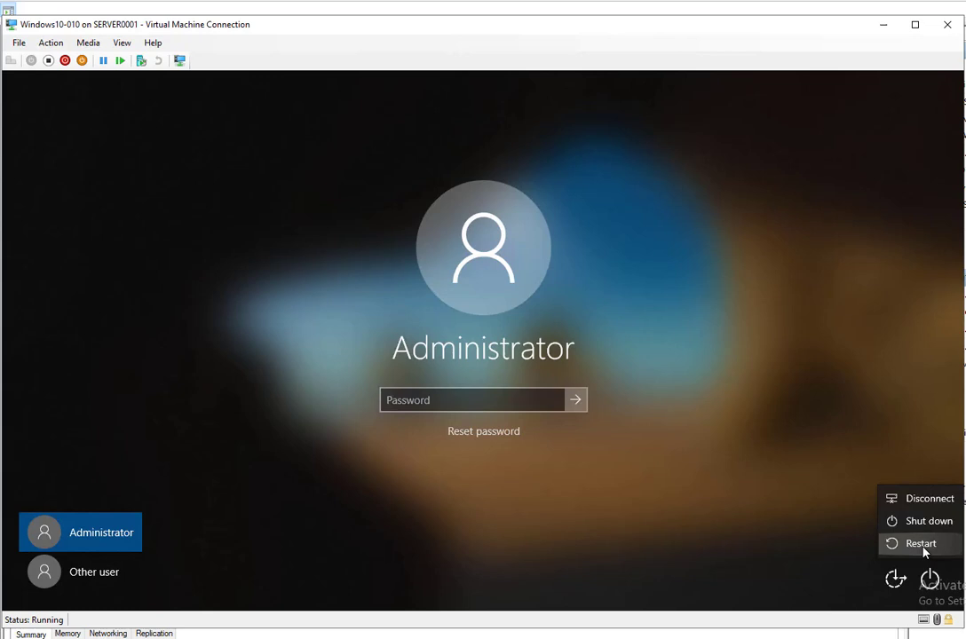
pyautogui.click(921, 543)
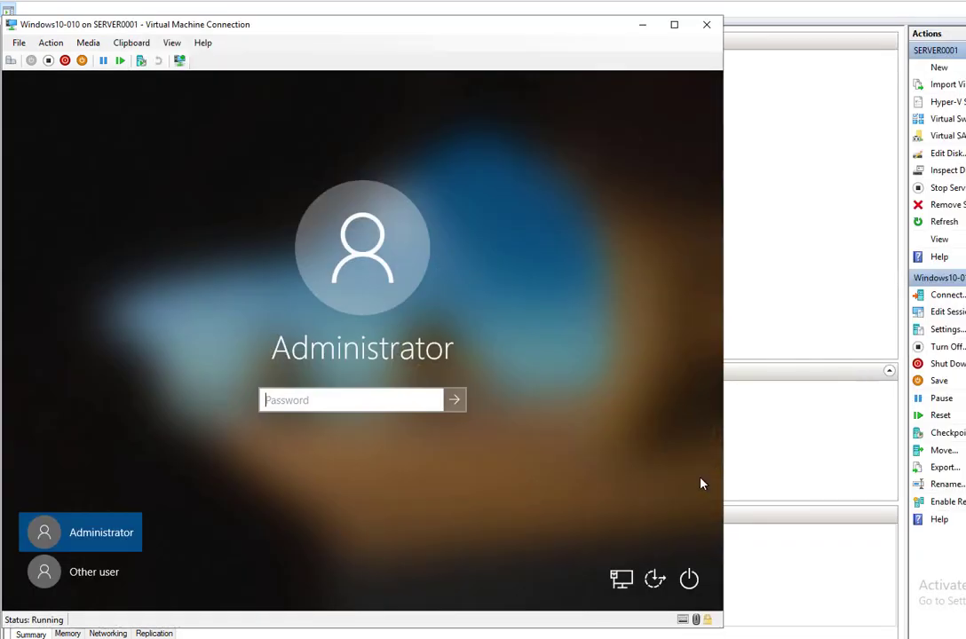
pyautogui.moveTo(544, 513)
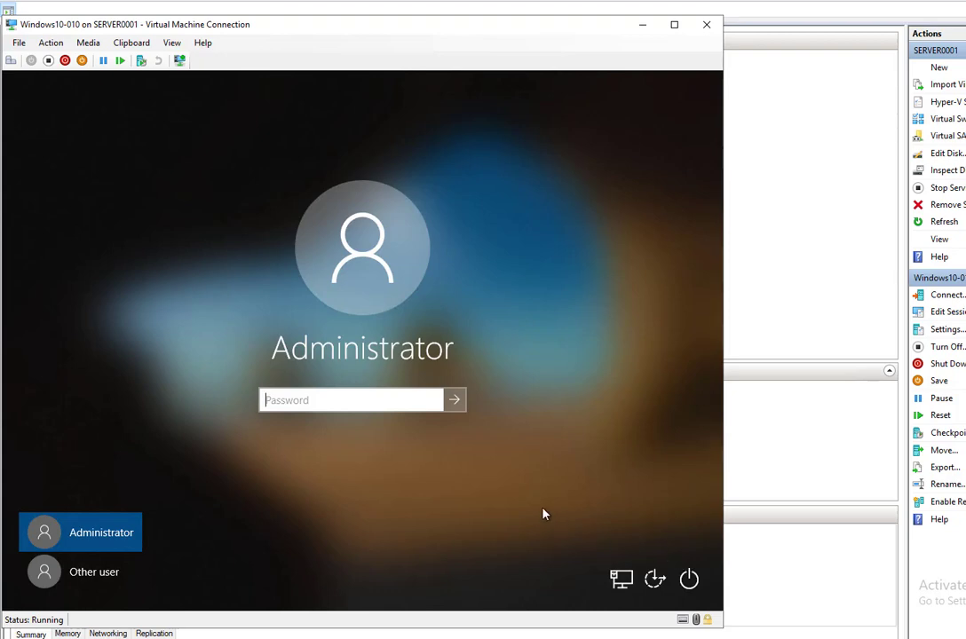
pyautogui.moveTo(560, 513)
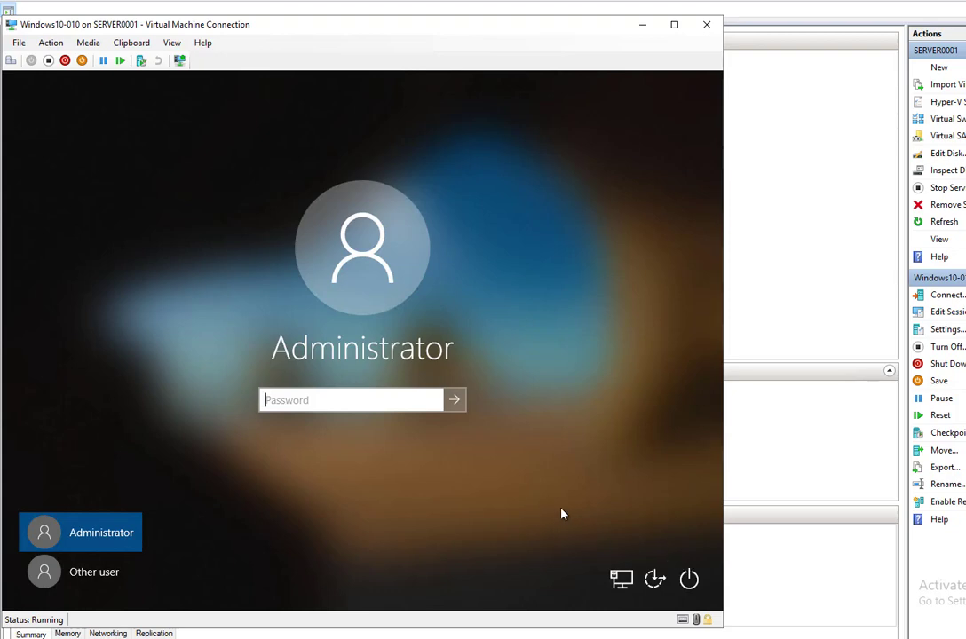
pyautogui.moveTo(419, 488)
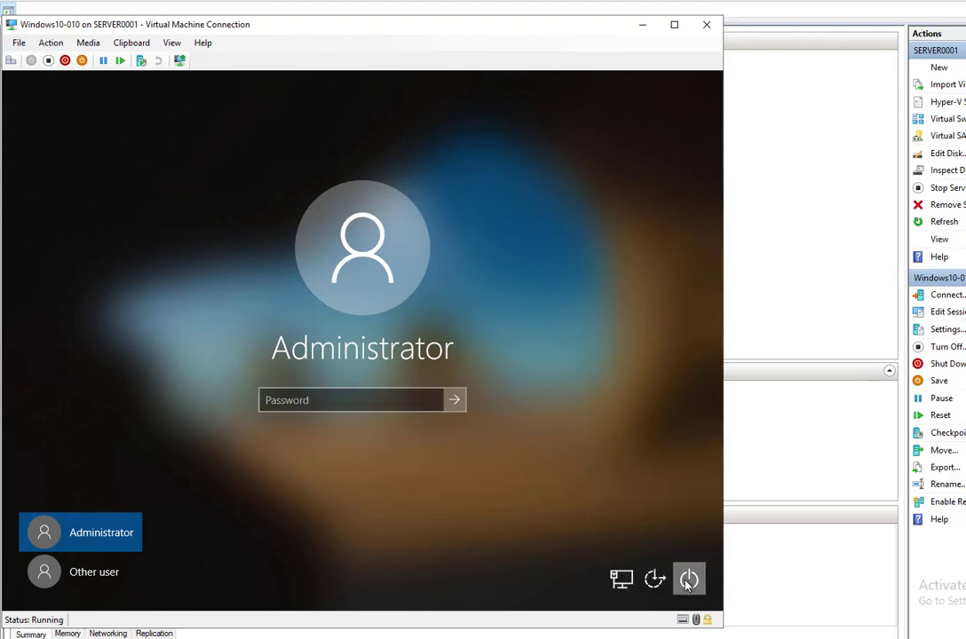
# Open the guest's power options on the Administrator sign-in screen.
pyautogui.click(689, 580)
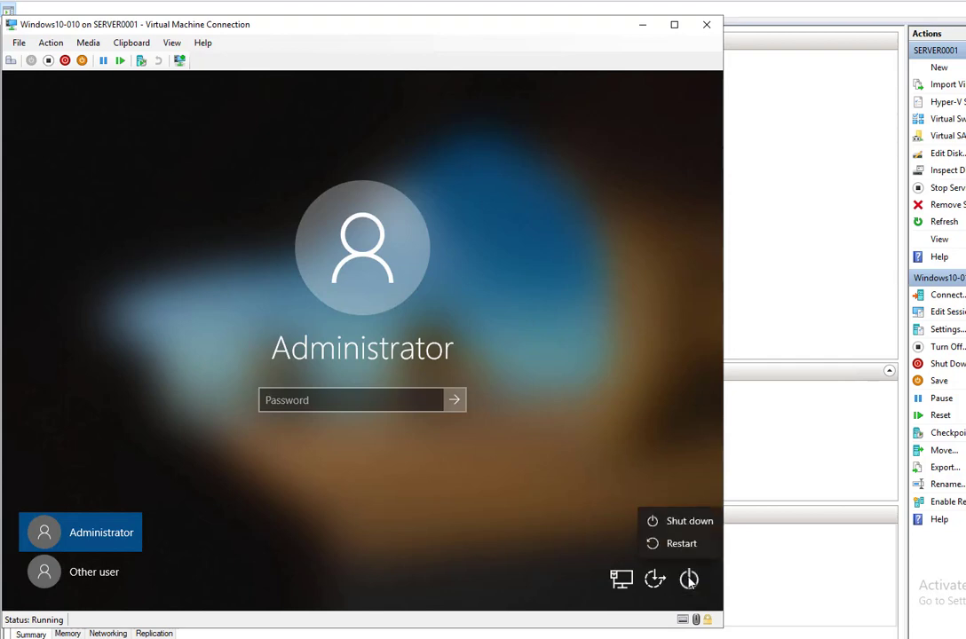
pyautogui.moveTo(466, 522)
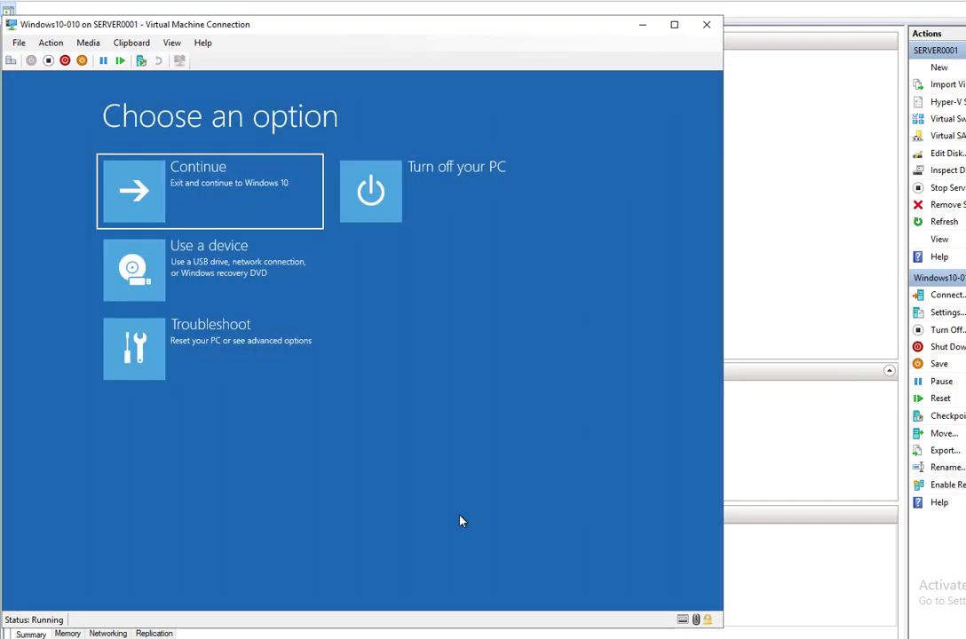
pyautogui.moveTo(522, 457)
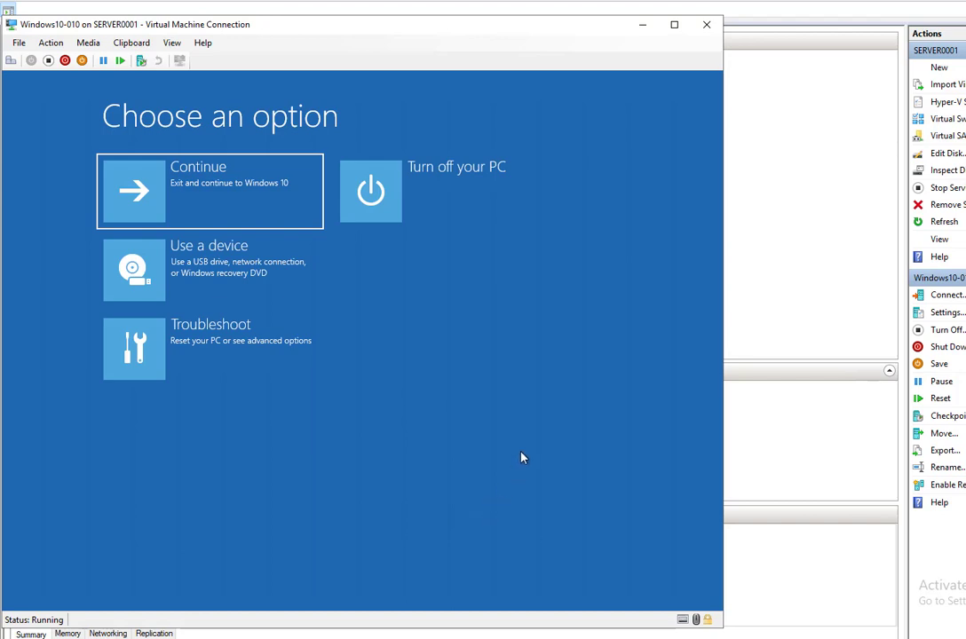
pyautogui.moveTo(517, 452)
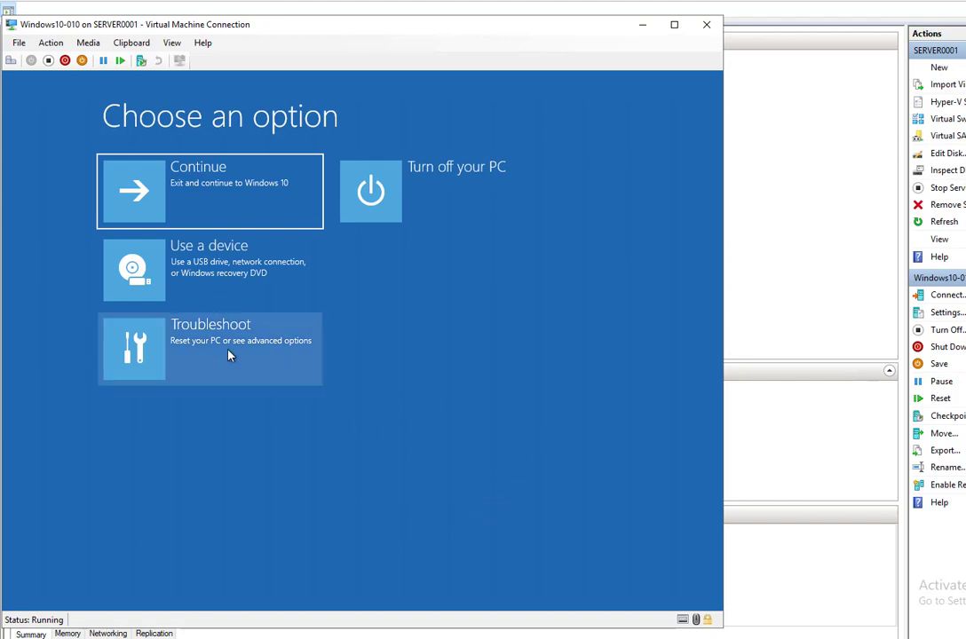
pyautogui.moveTo(187, 328)
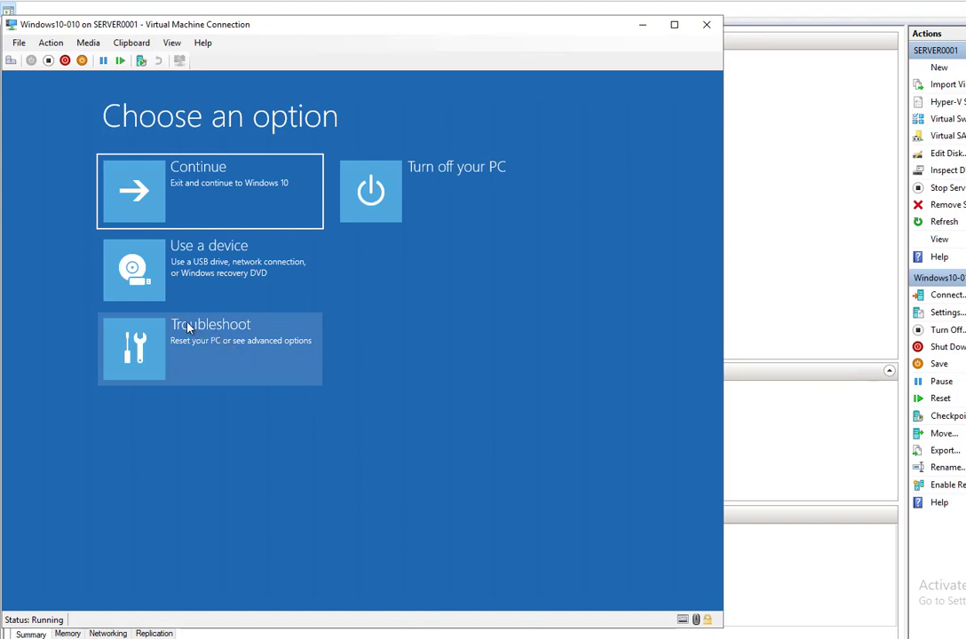
pyautogui.moveTo(223, 351)
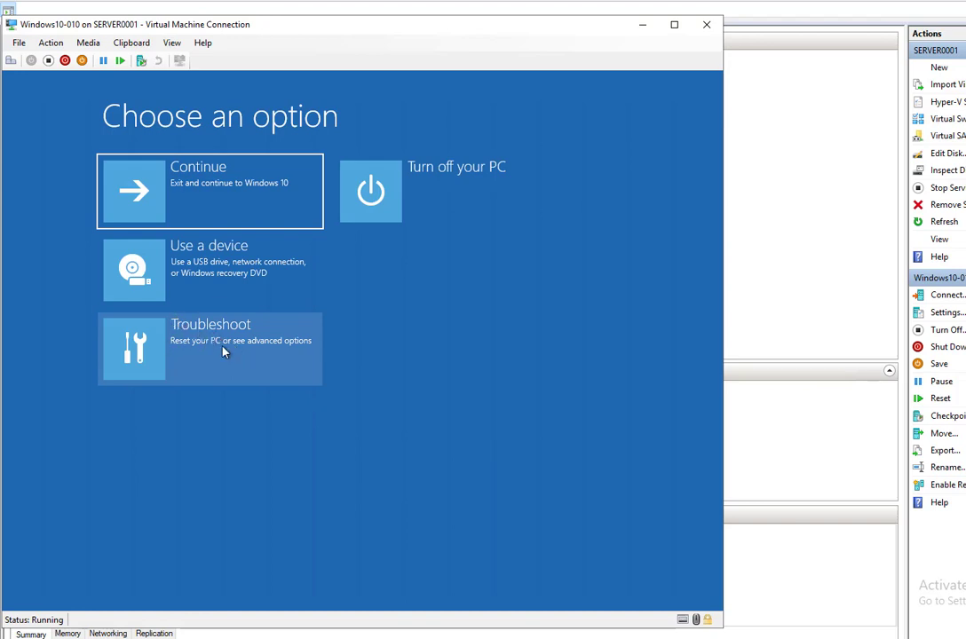
pyautogui.click(210, 349)
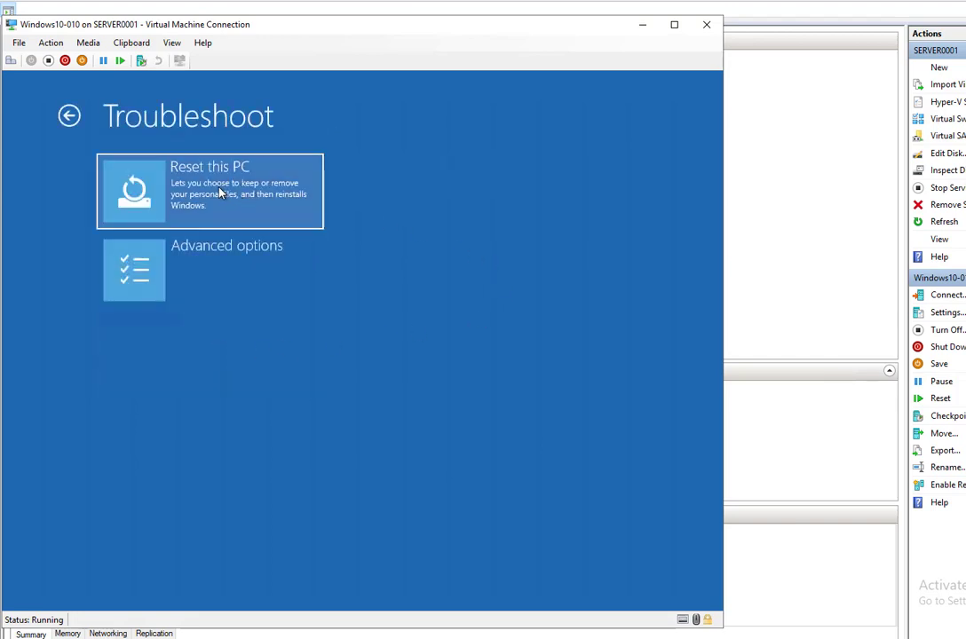
pyautogui.moveTo(210, 199)
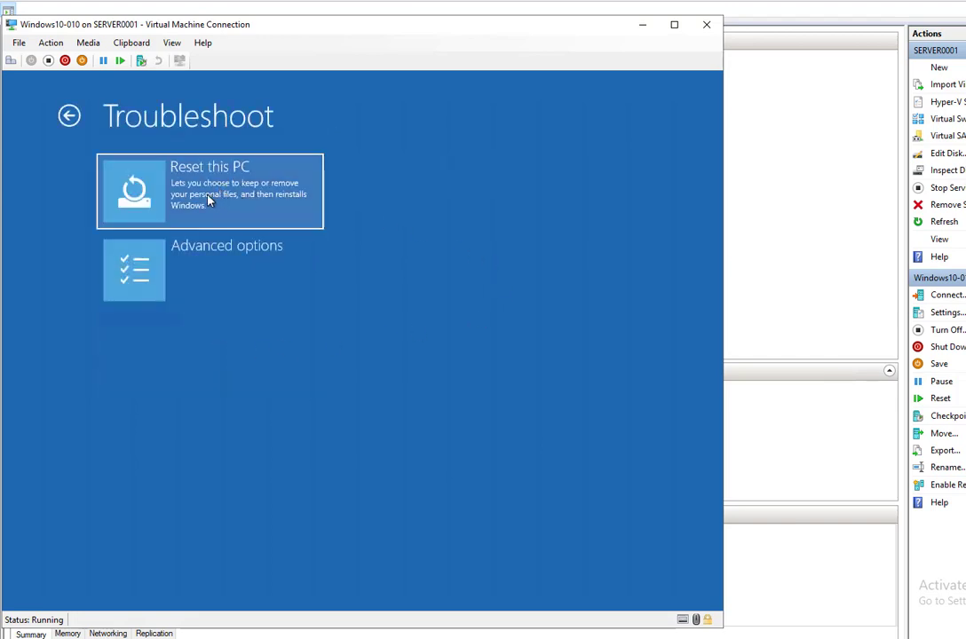
pyautogui.moveTo(202, 196)
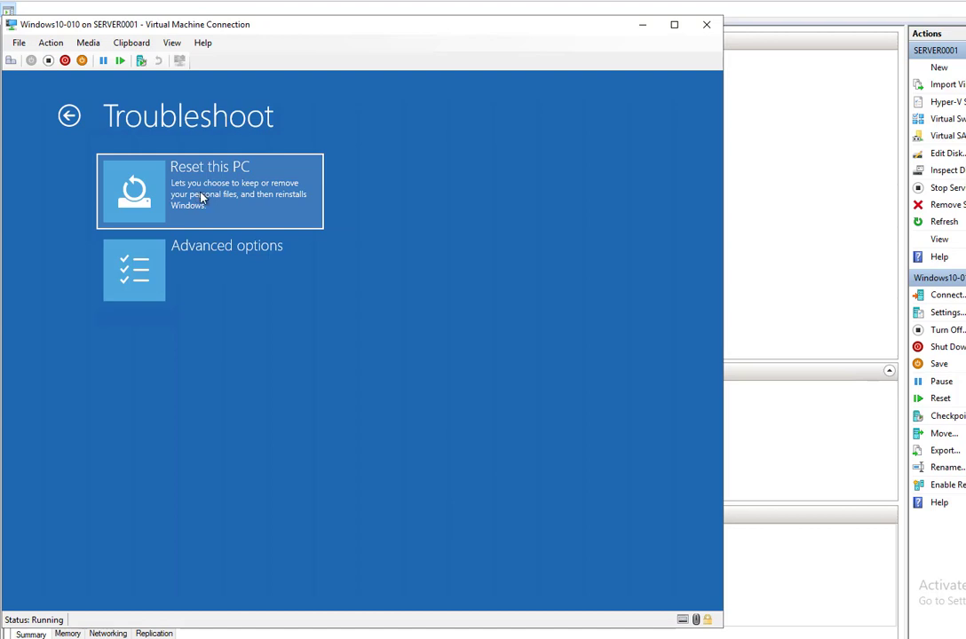
pyautogui.moveTo(244, 197)
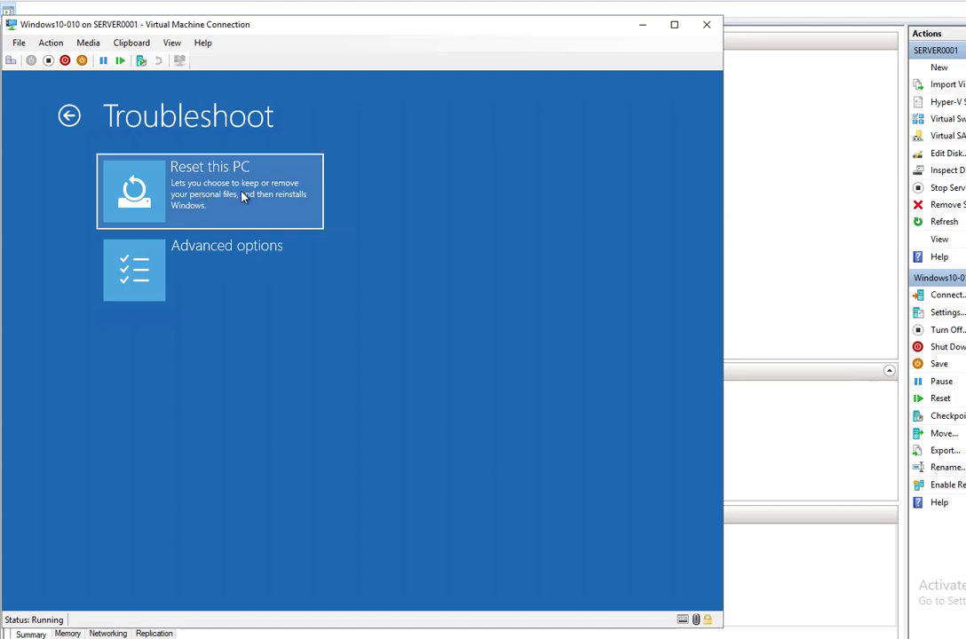
pyautogui.moveTo(199, 200)
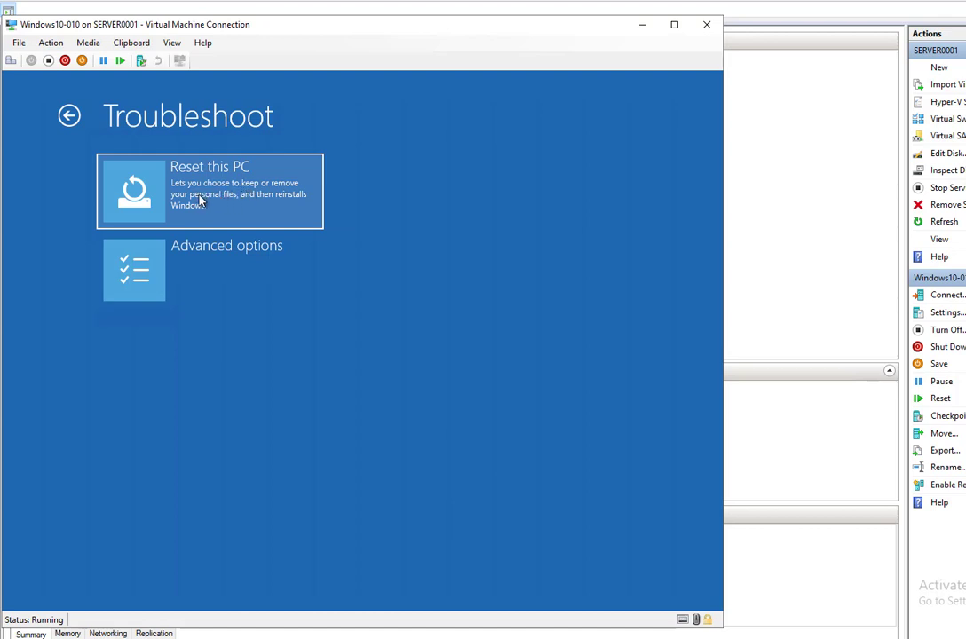
pyautogui.moveTo(289, 193)
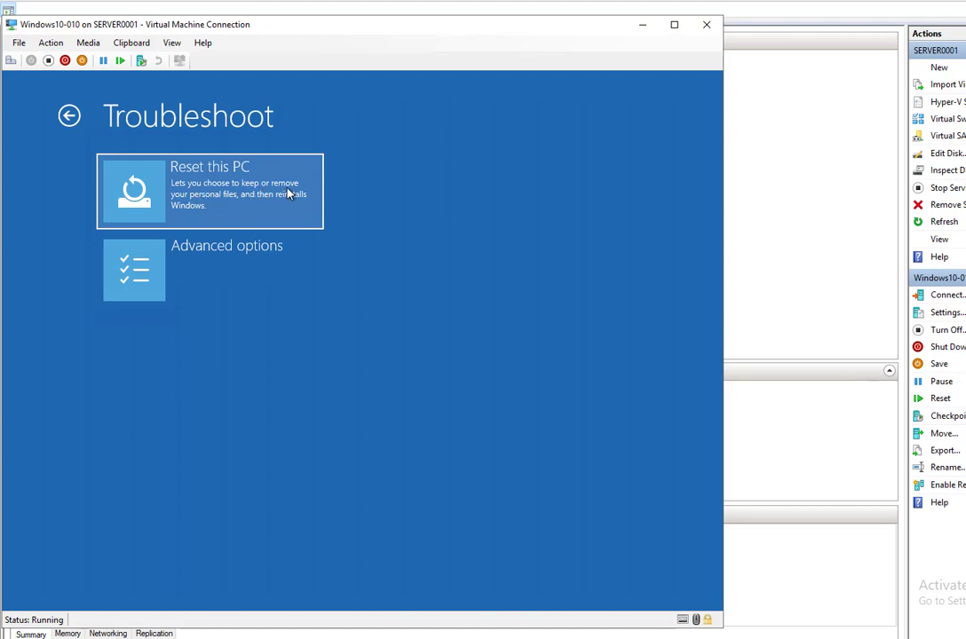
pyautogui.moveTo(253, 207)
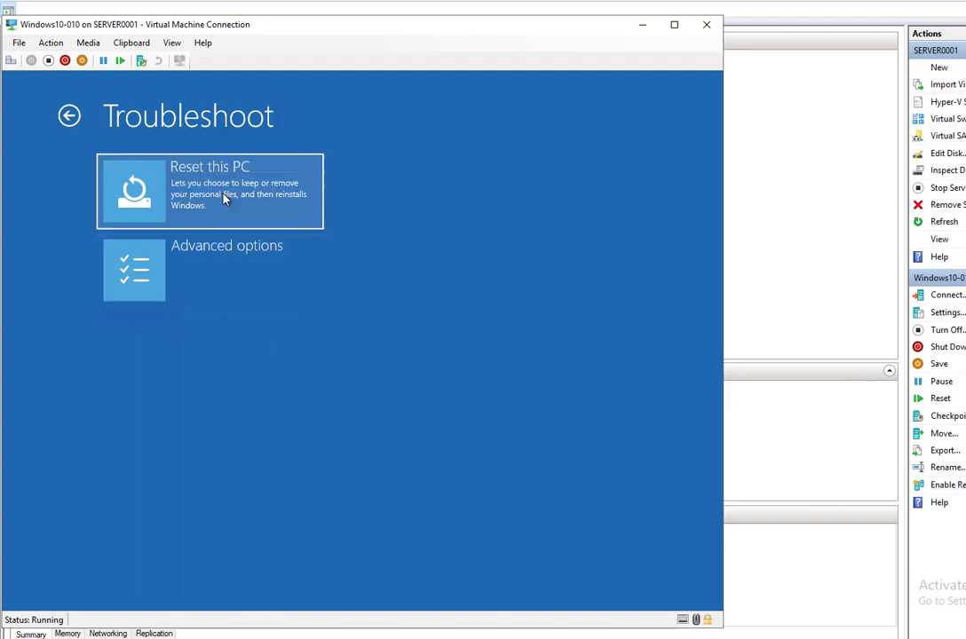
# Choose Reset this PC on the VM's Troubleshoot screen.
pyautogui.click(209, 191)
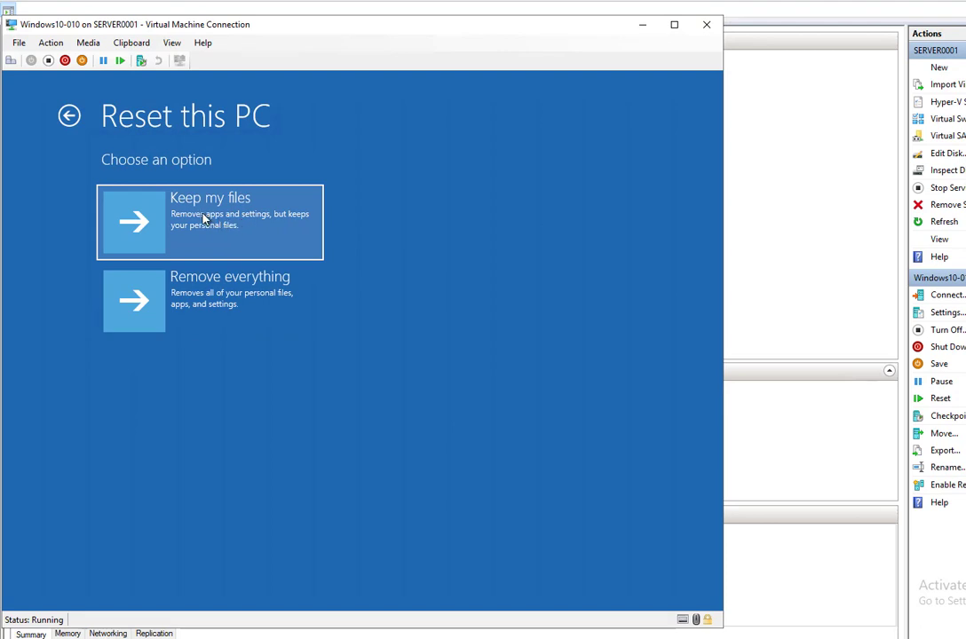
pyautogui.moveTo(264, 229)
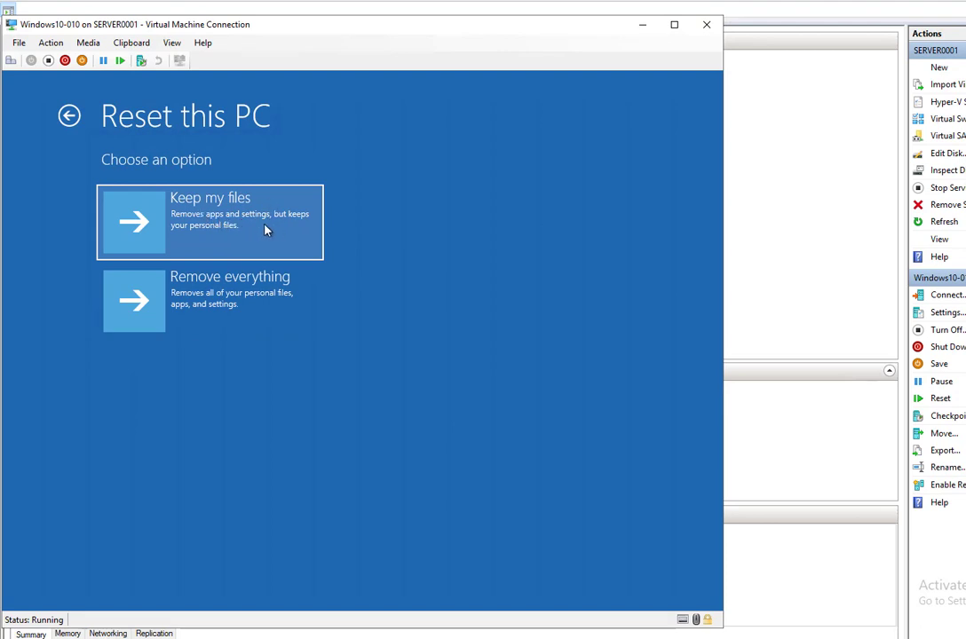
pyautogui.moveTo(266, 229)
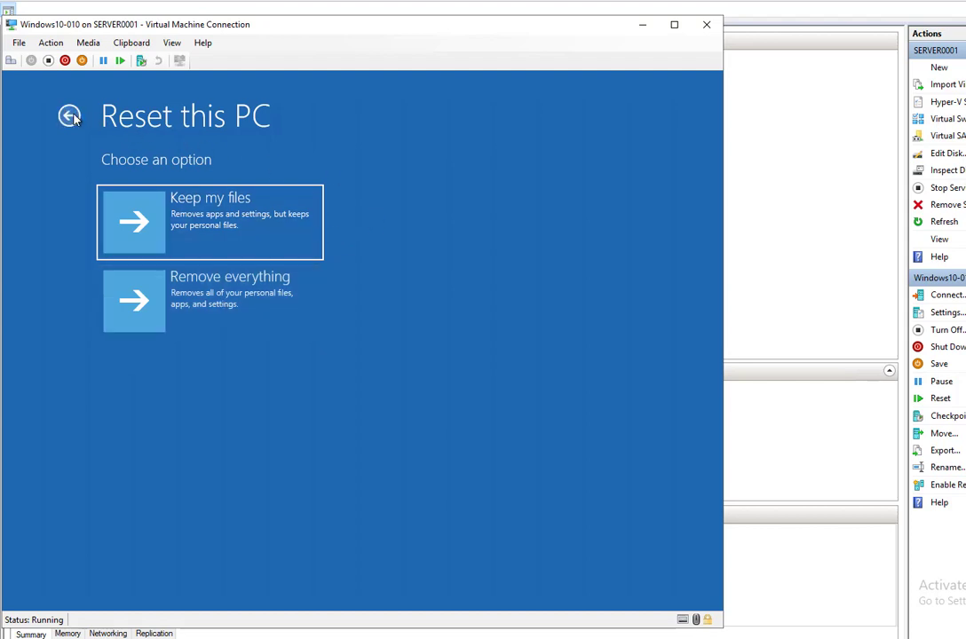
# Go back from Reset this PC and show more advanced recovery options, including System Image Recovery.
pyautogui.click(69, 116)
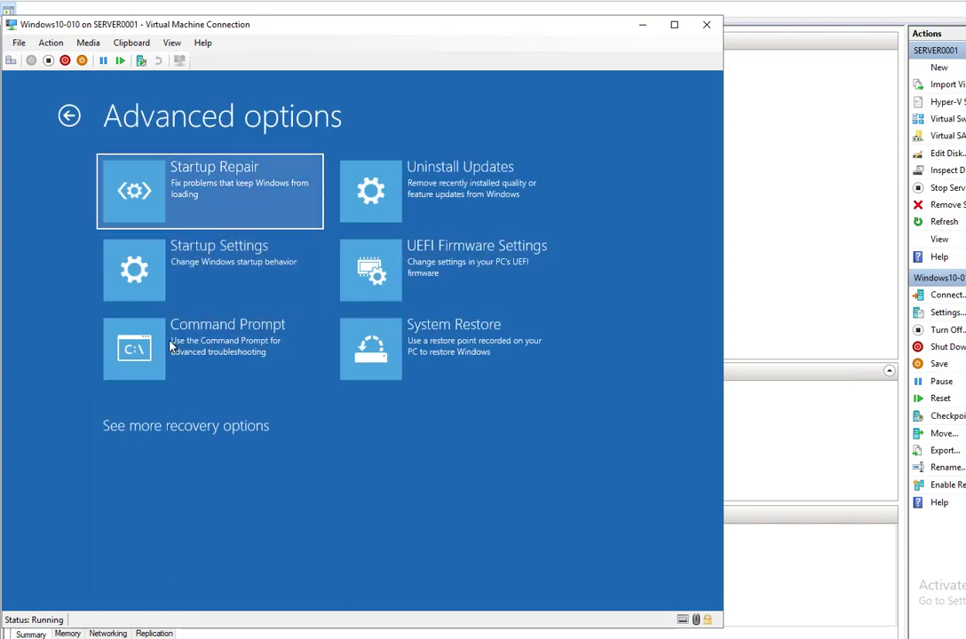
pyautogui.moveTo(258, 411)
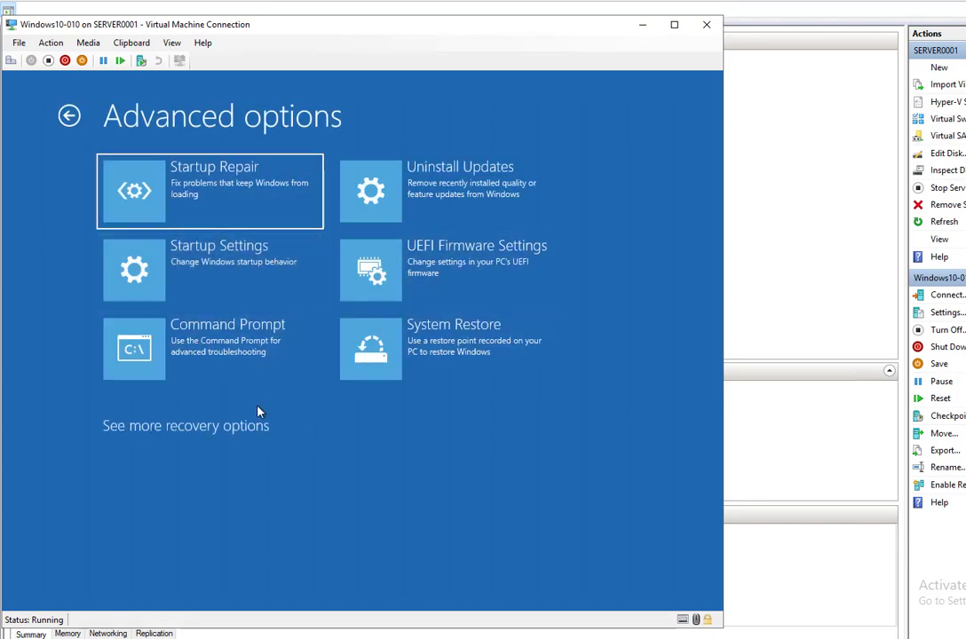
pyautogui.moveTo(202, 436)
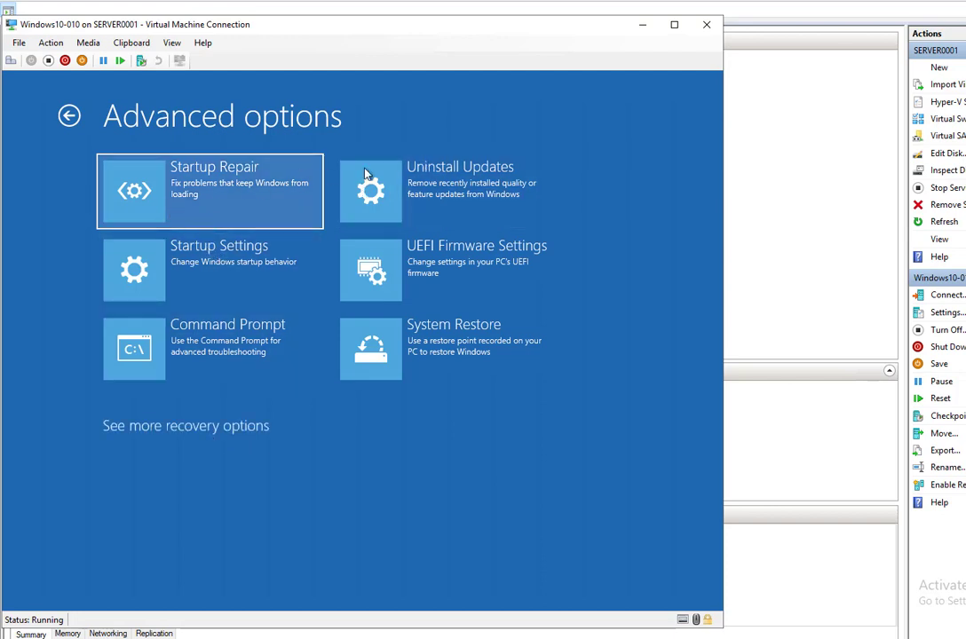
pyautogui.moveTo(316, 198)
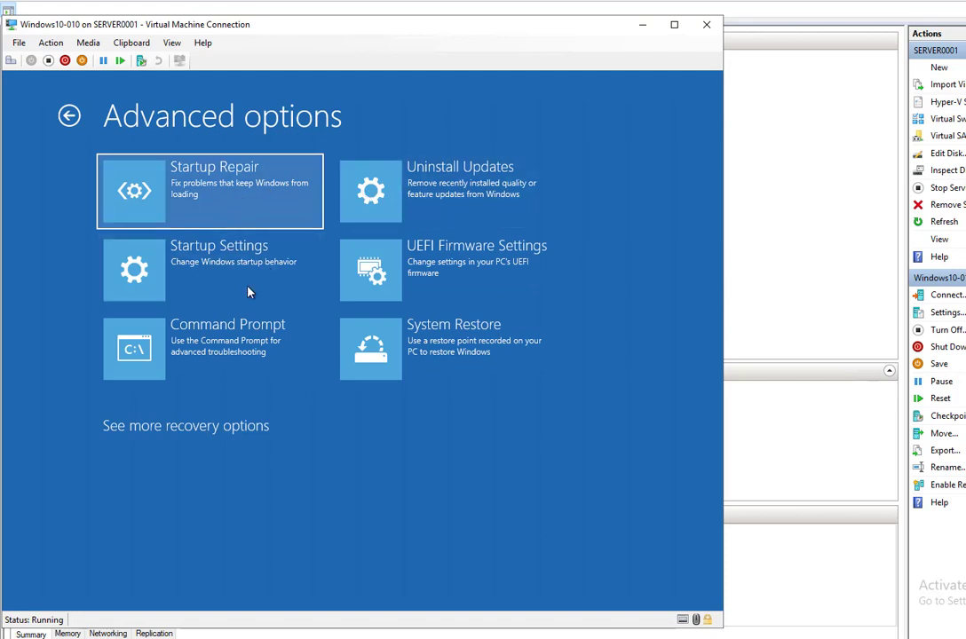
pyautogui.moveTo(241, 323)
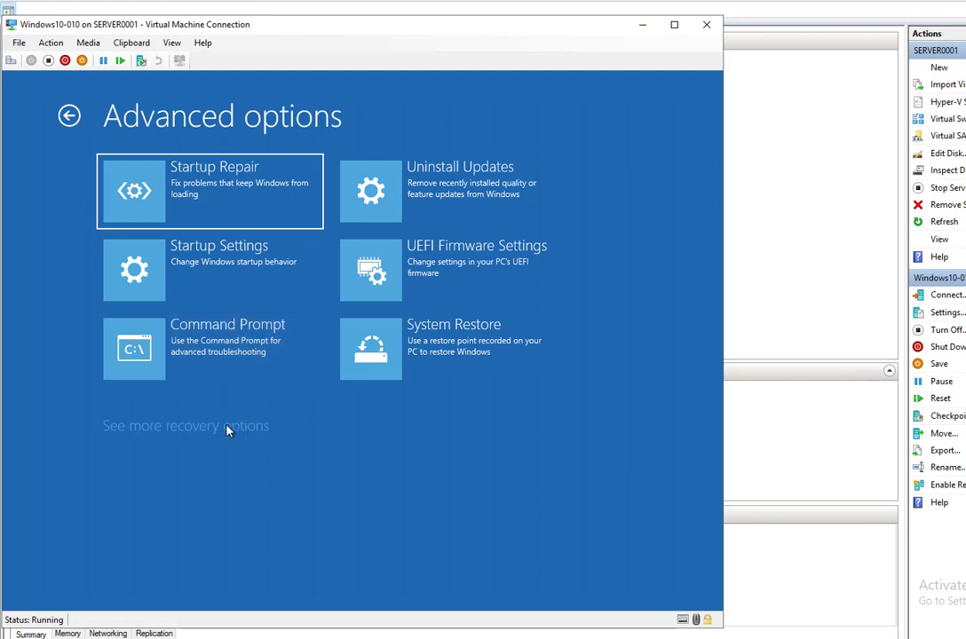
pyautogui.click(186, 426)
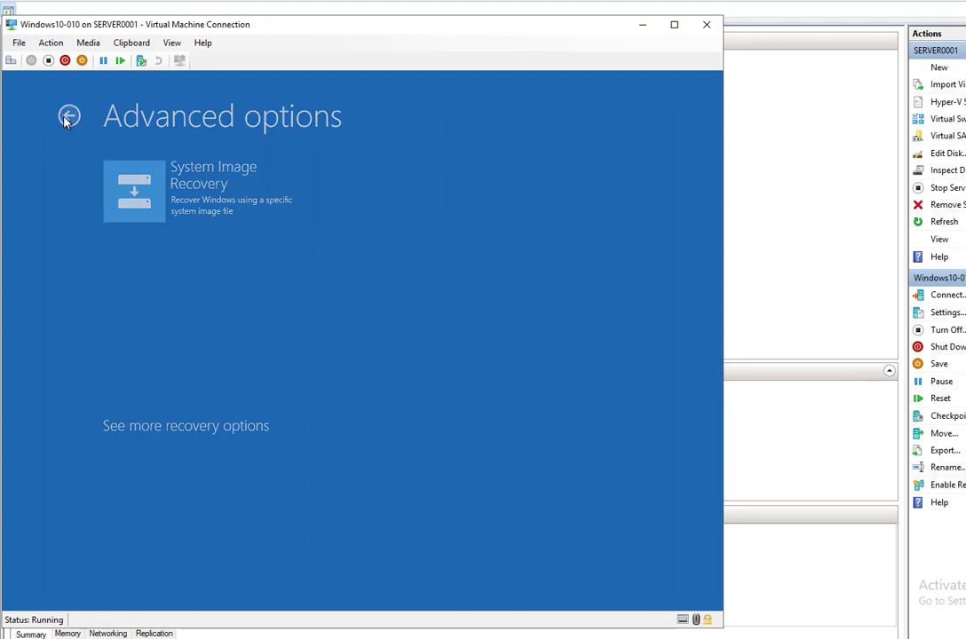
# Go back to Troubleshoot and choose Reset this PC again.
pyautogui.click(68, 116)
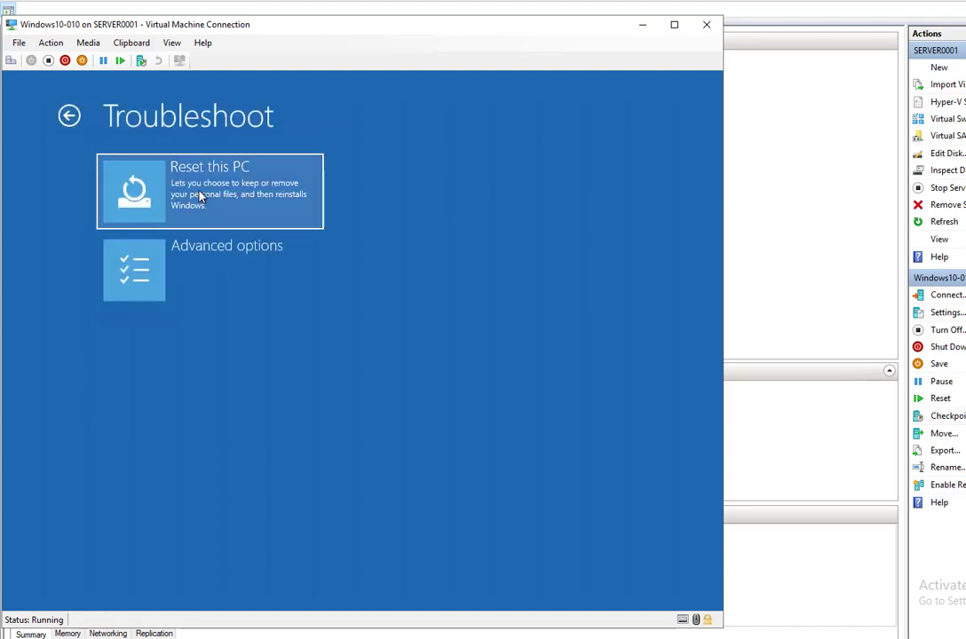
pyautogui.click(209, 191)
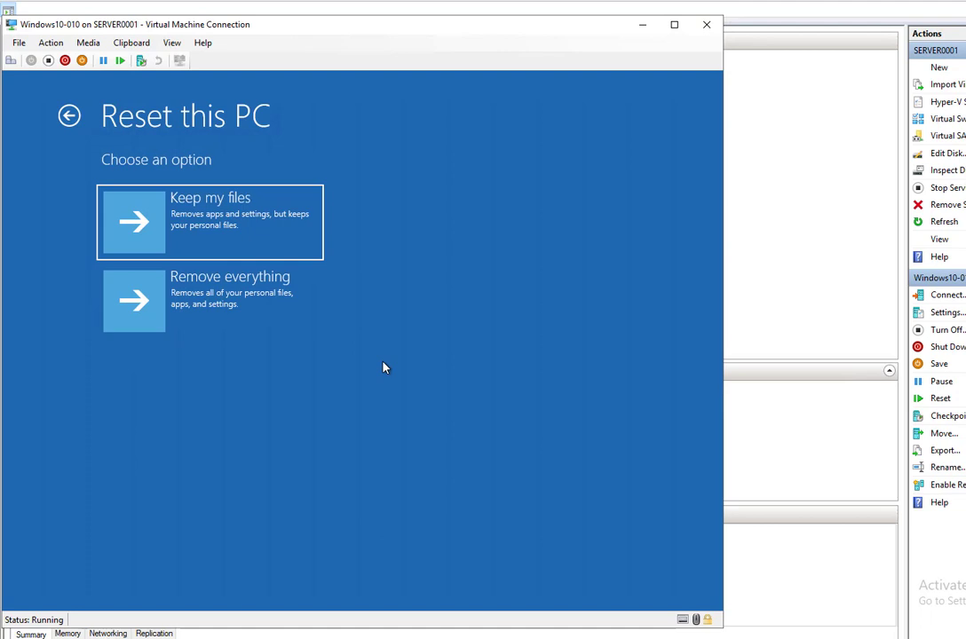
pyautogui.moveTo(382, 359)
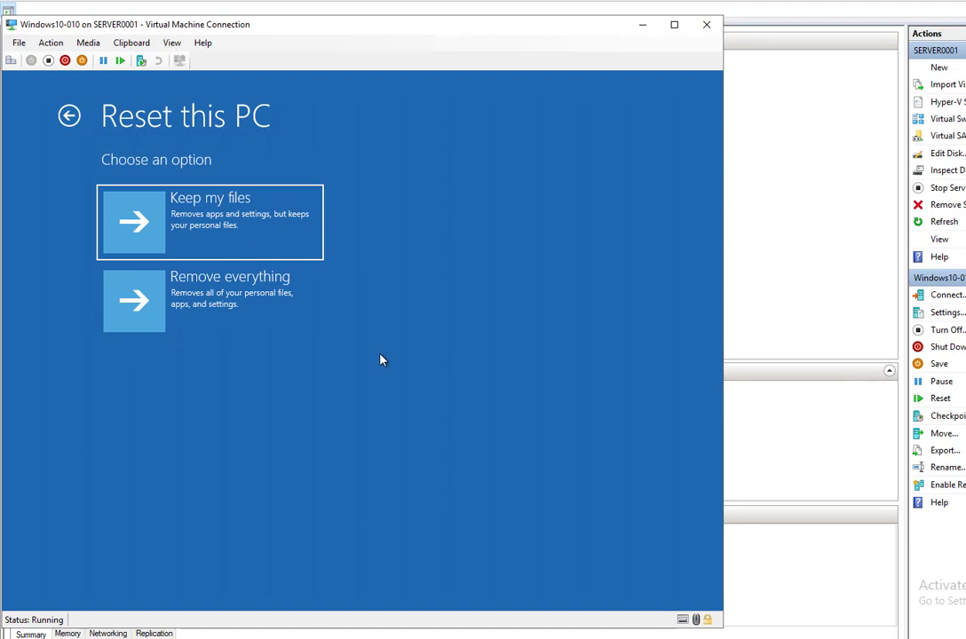
pyautogui.moveTo(262, 224)
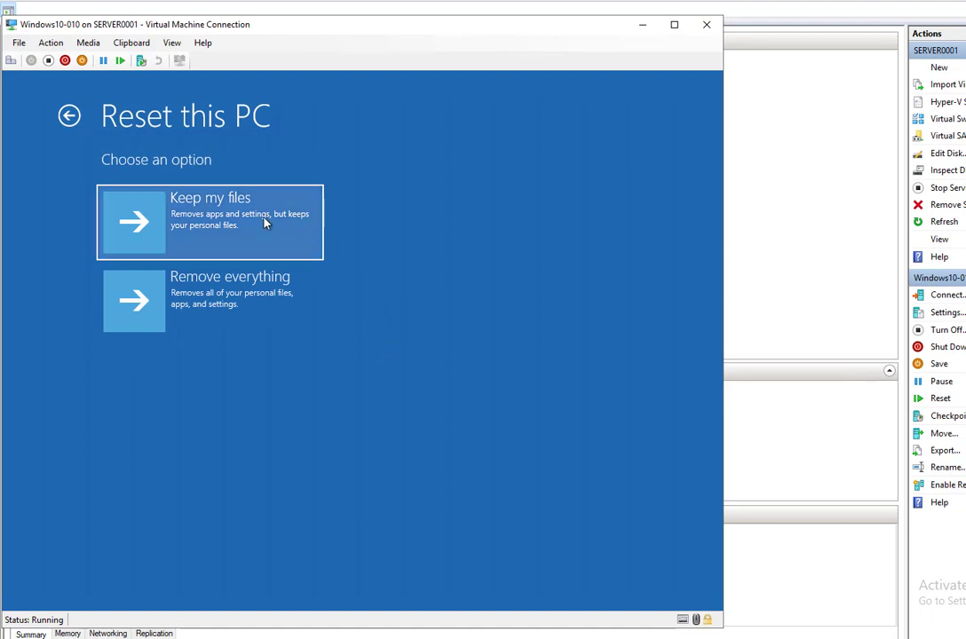
pyautogui.moveTo(353, 237)
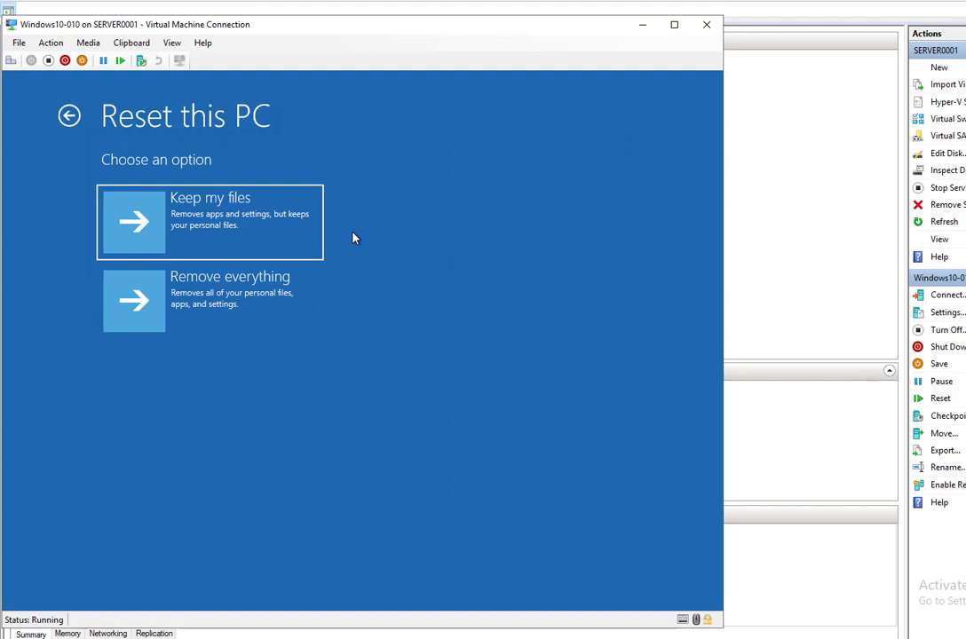
pyautogui.moveTo(354, 243)
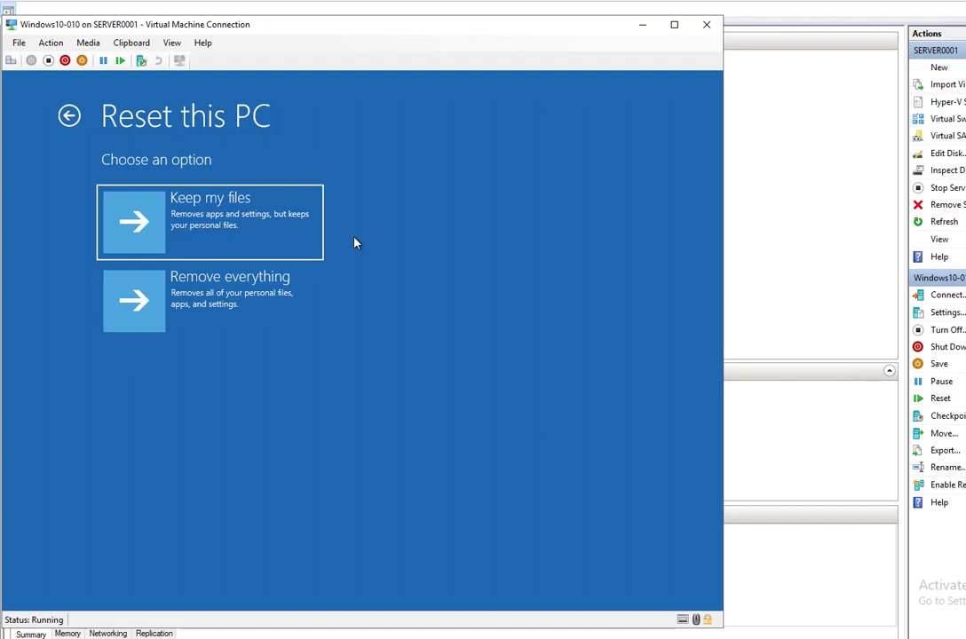